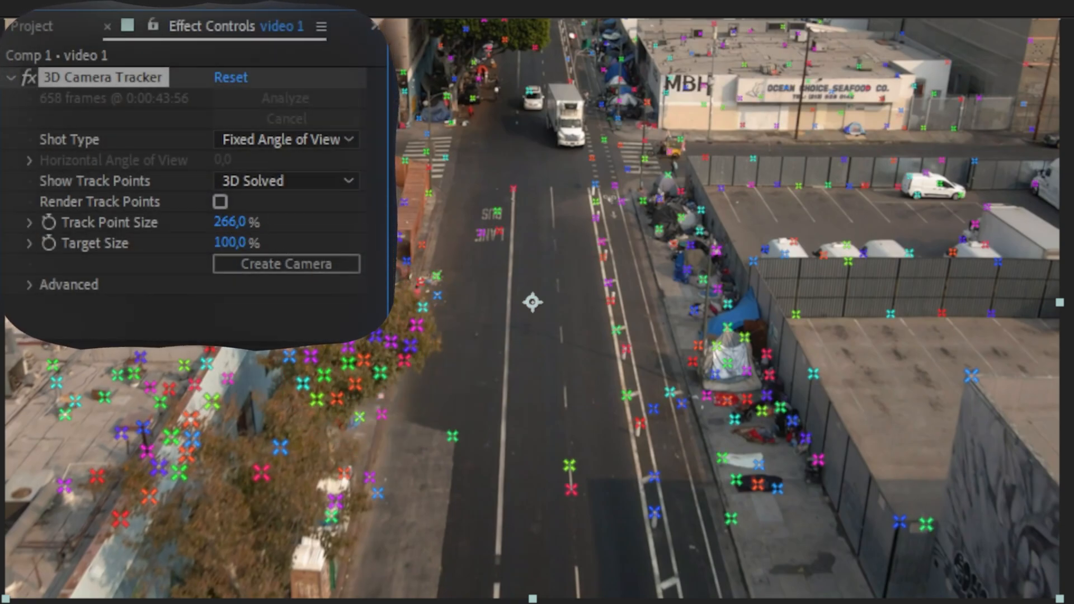
Step: Select solved track points on the road surface as the target
click(534, 185)
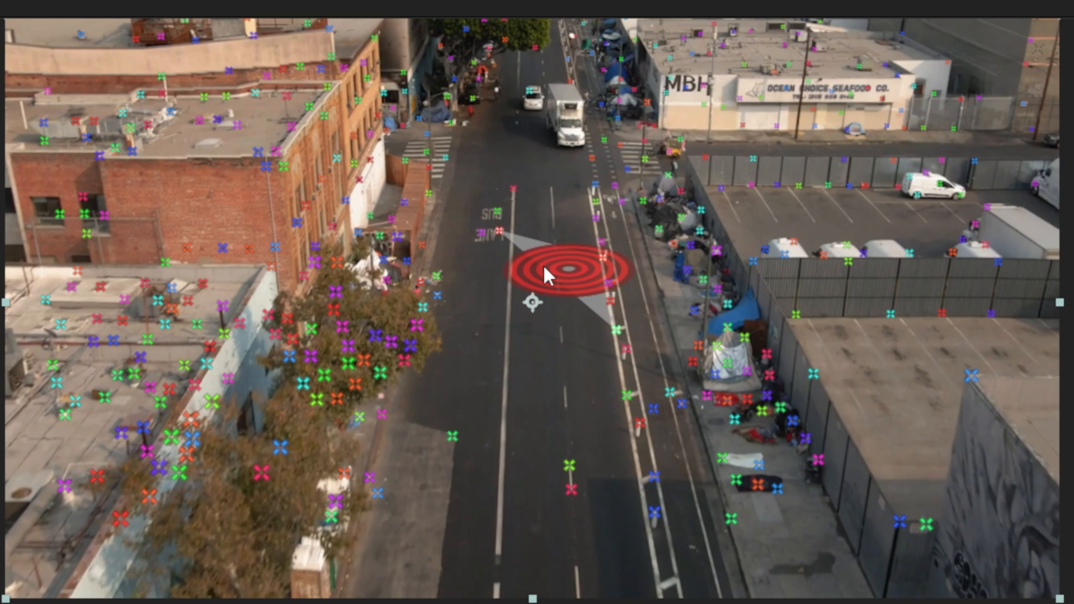
Step: Create a solid and camera at the road target from the track points' context menu
right_click(544, 277)
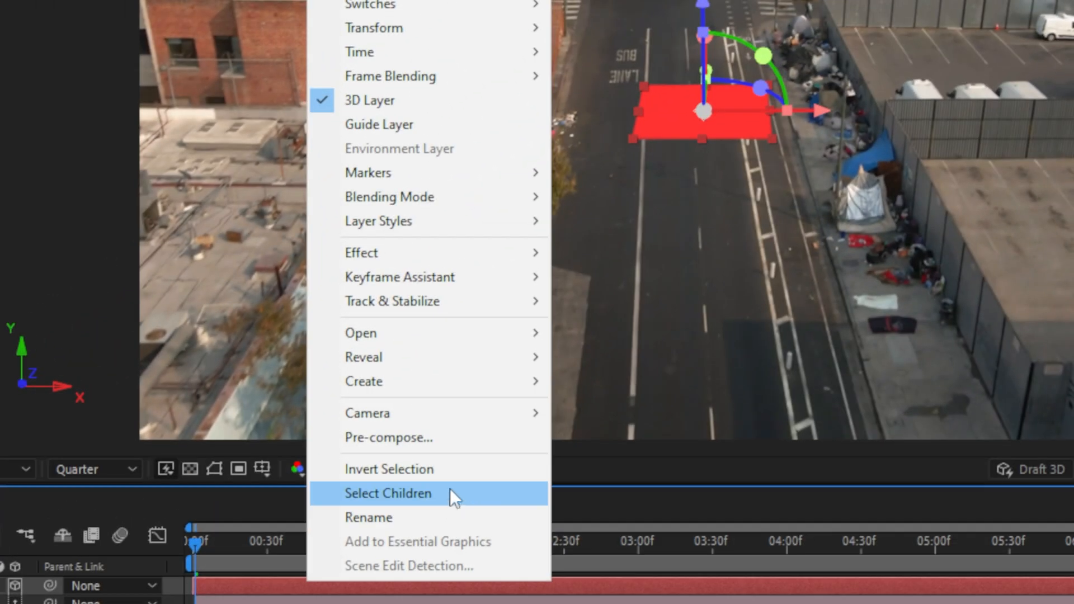
Step: Pre-compose the tracked solid, leaving all attributes in Comp 1
click(388, 437)
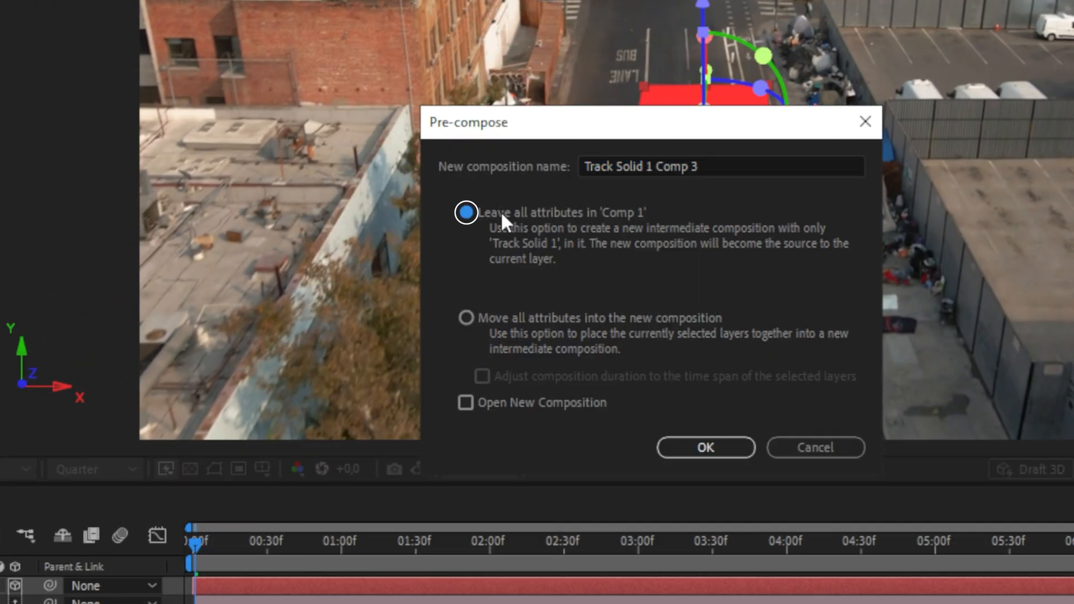
click(705, 448)
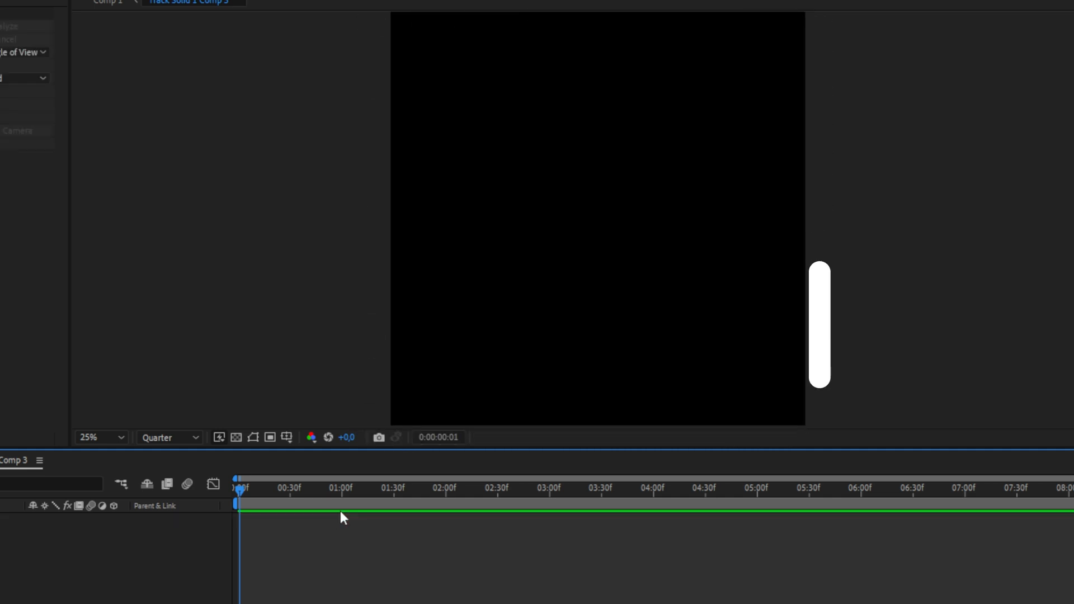
Step: Open Composition Settings for the nested Track Solid 1 Comp 3
click(117, 33)
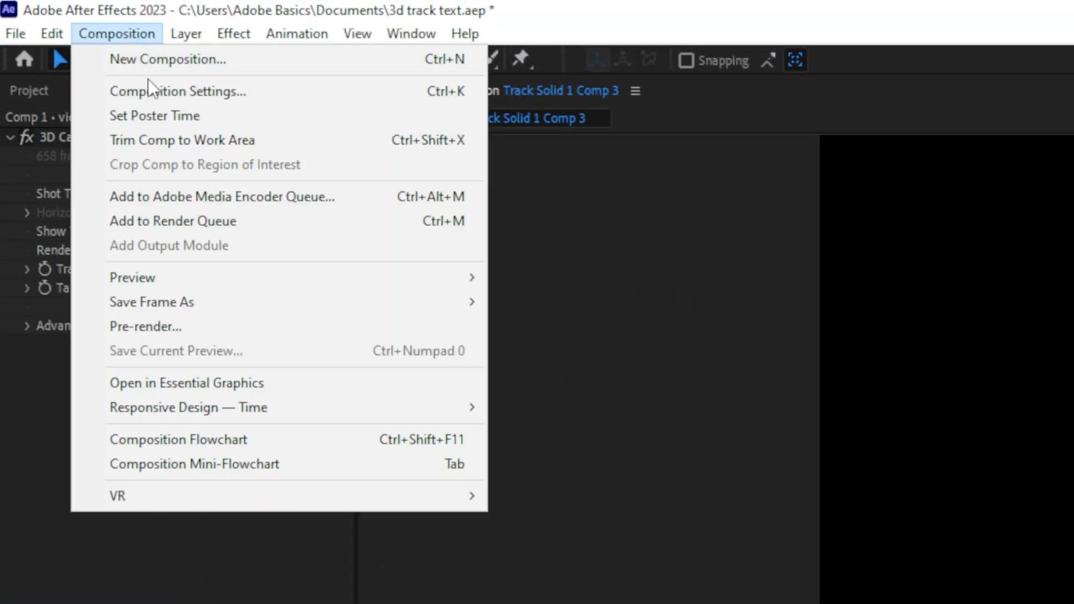
click(178, 91)
text(H)
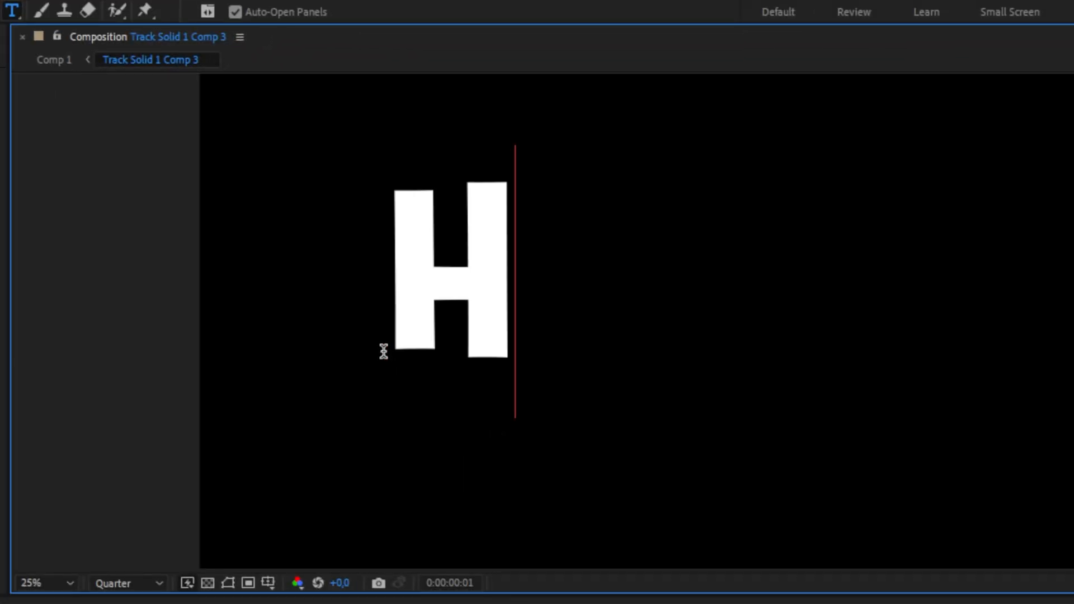
Step: Add a black solid to Track Solid 1 Comp 3
click(54, 60)
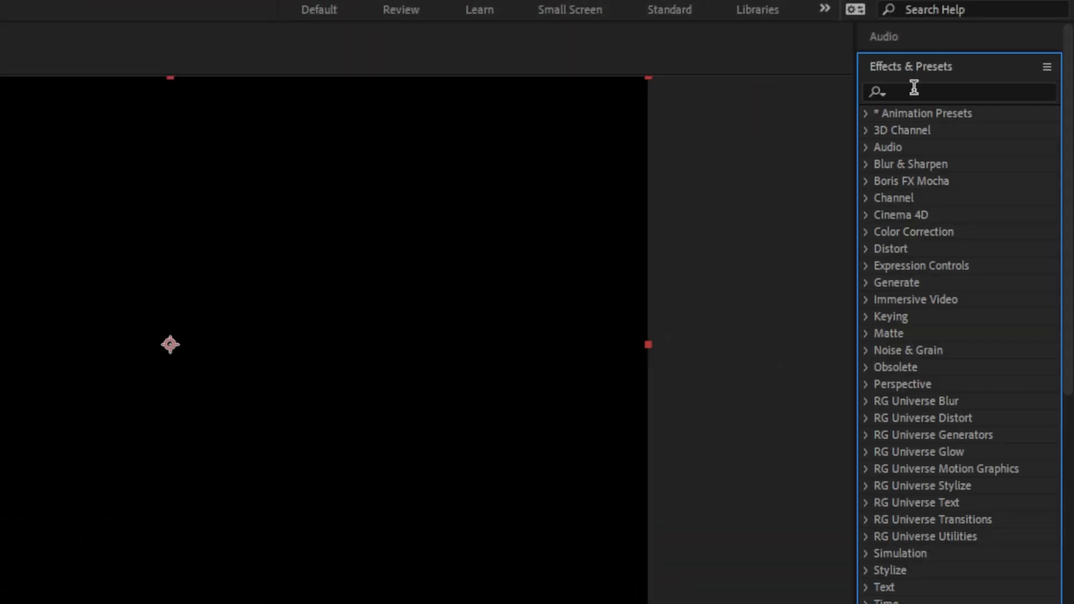
Step: Search 'saber' and apply Saber to Black Solid 6
text(saber)
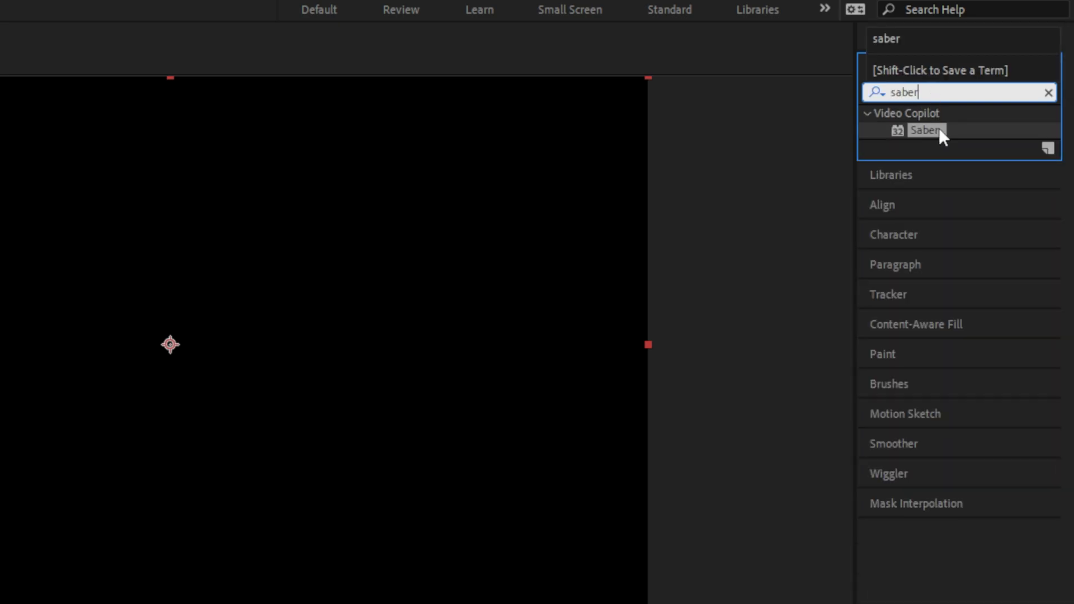
click(926, 130)
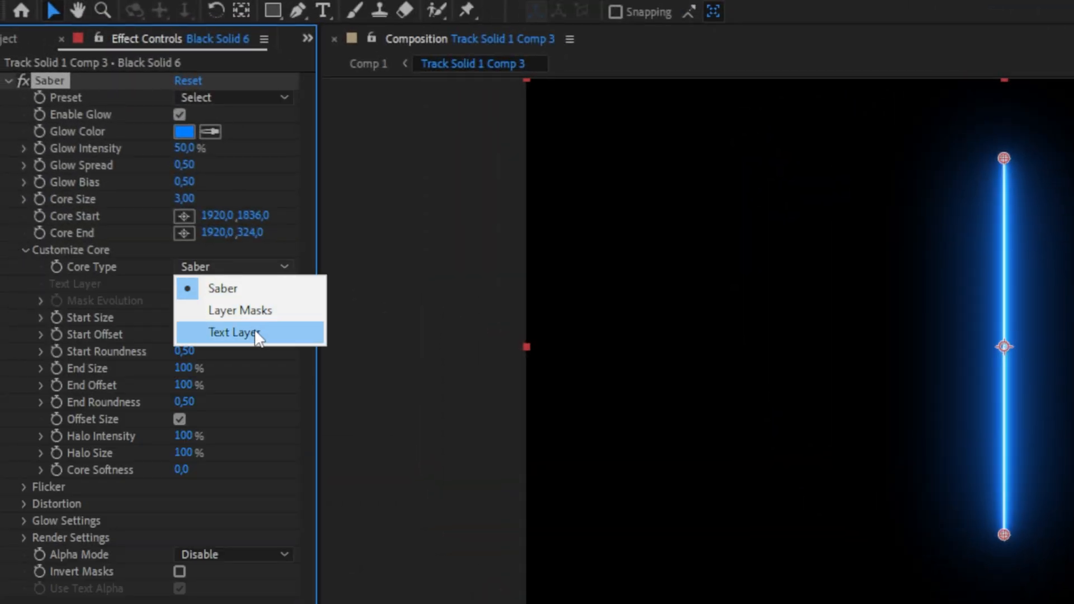
Step: Set Saber's Core Type to the Hello text layer
click(234, 332)
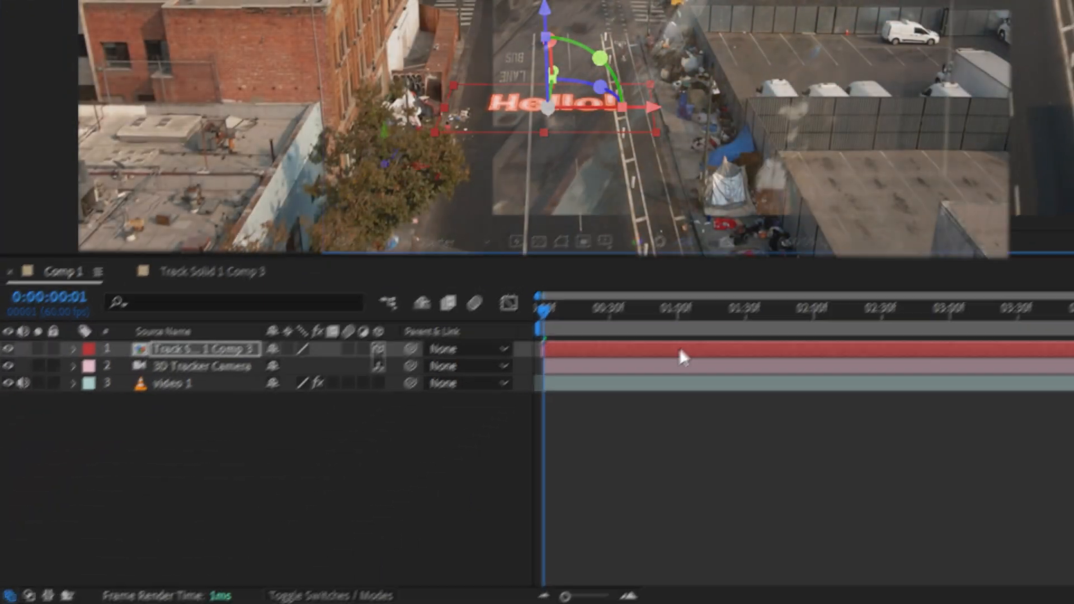
key(s)
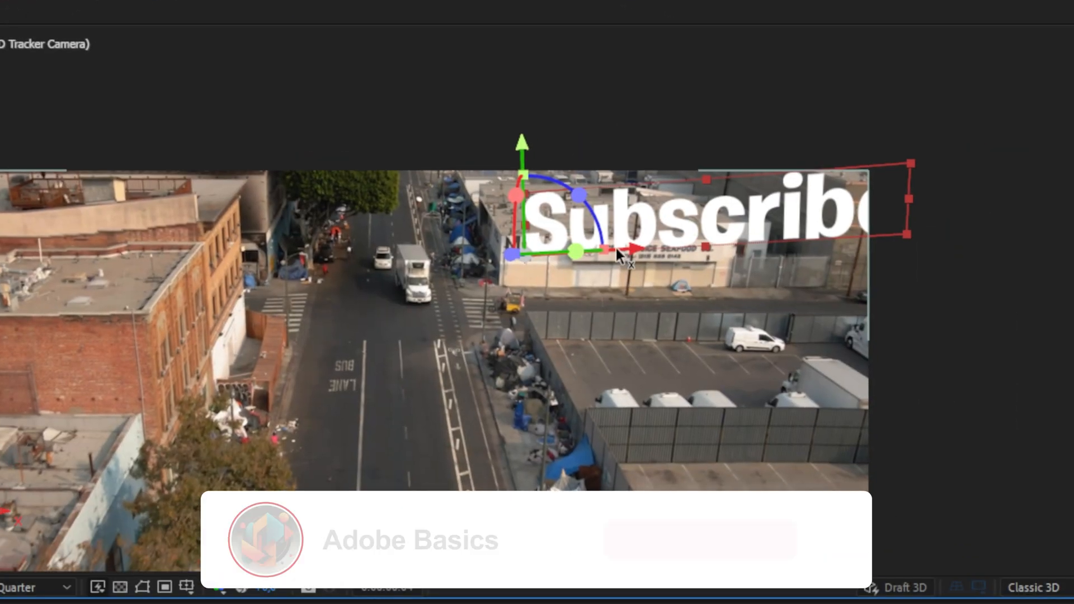
Step: Attach a white 'Subscribe' text layer to the building's tracked target
click(698, 540)
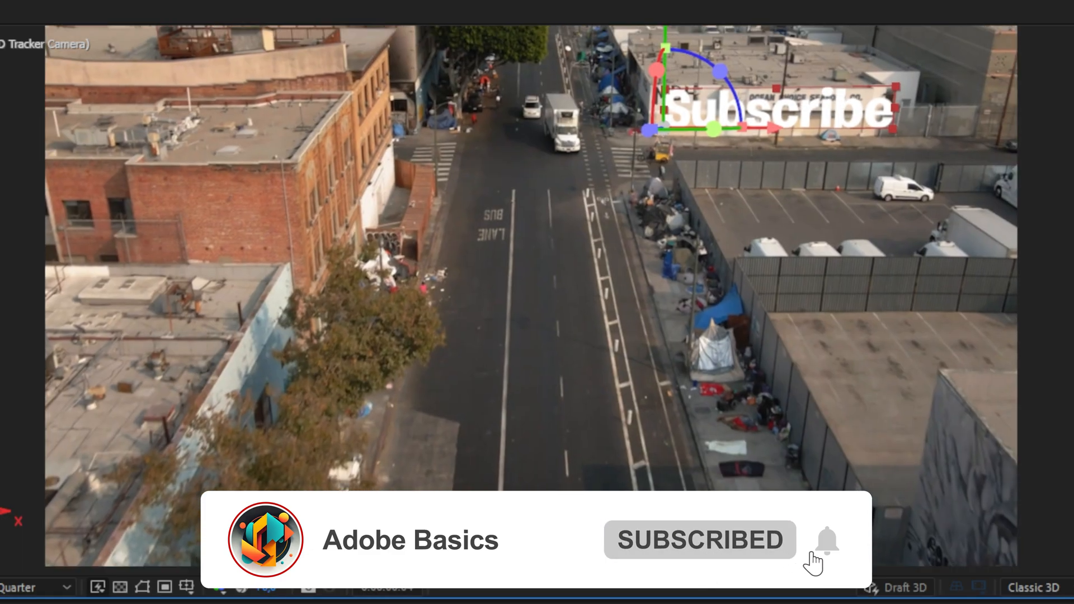